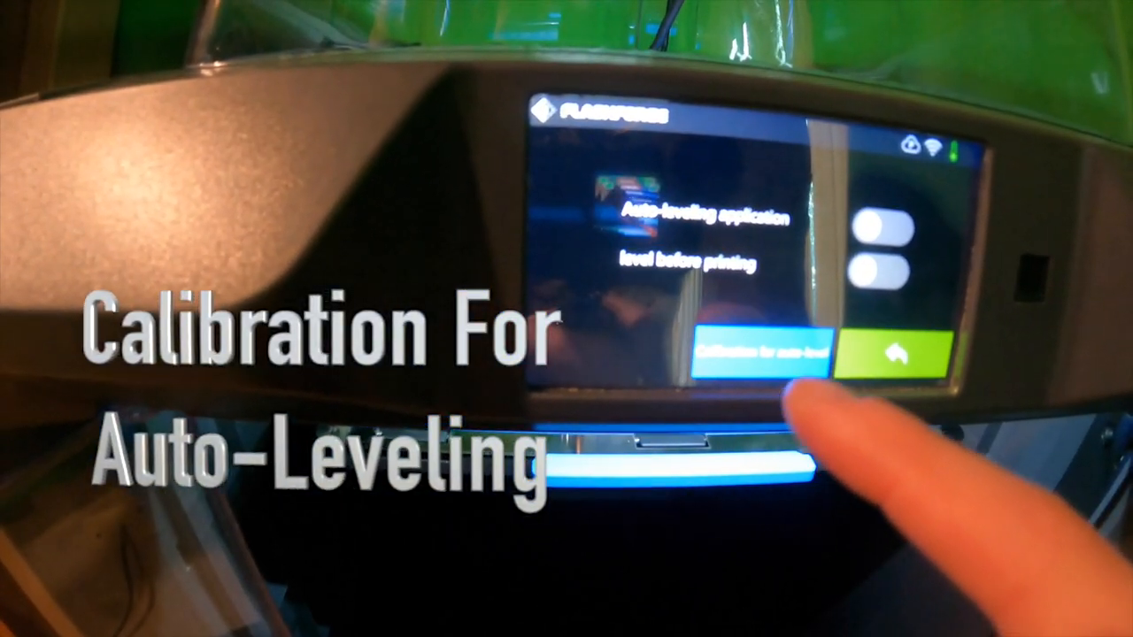
# Step: Start the auto-leveling calibration from the printer touchscreen's auto-leveling settings page
pyautogui.click(885, 226)
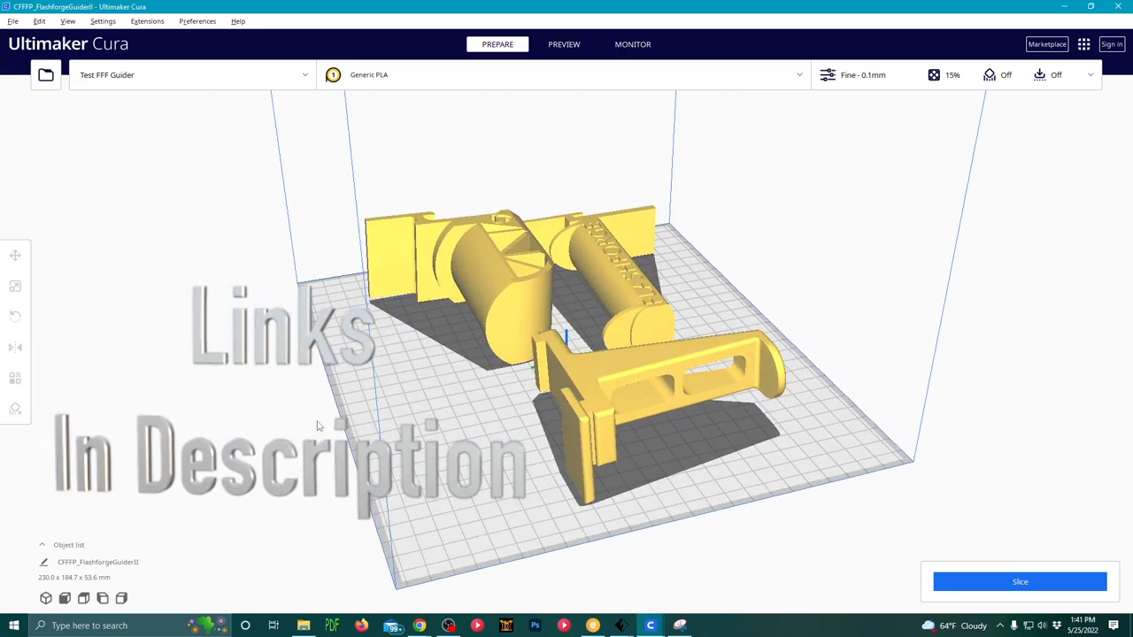
pyautogui.moveTo(319, 425); pyautogui.dragTo(293, 418)
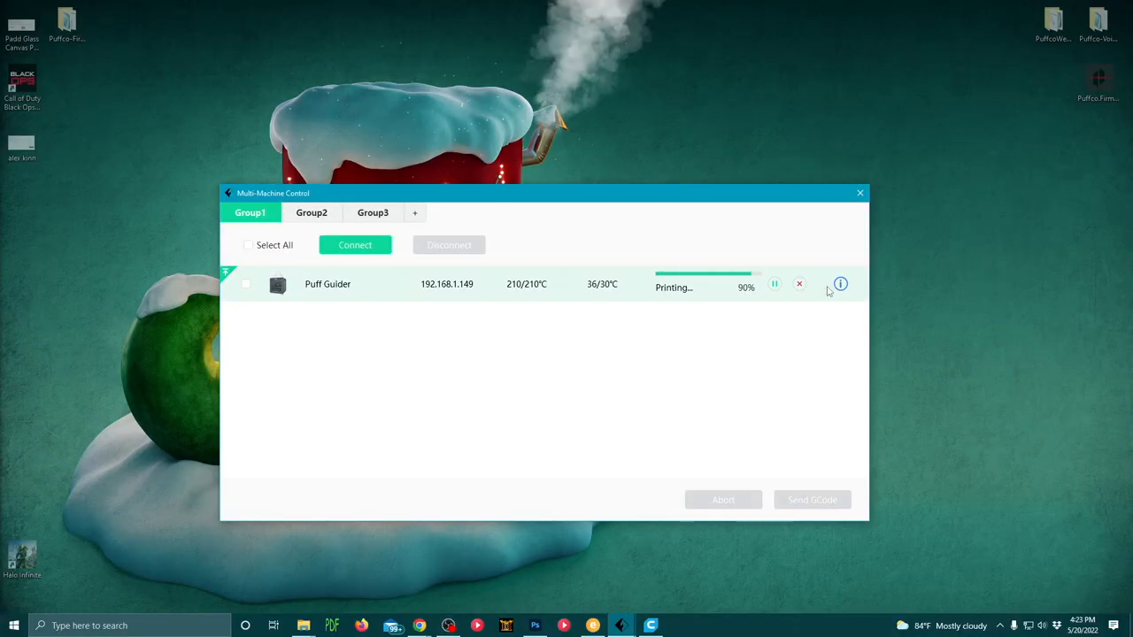
# Step: Close the Multi Machine Control window after checking the Puff Guider's 90% progress
pyautogui.click(839, 283)
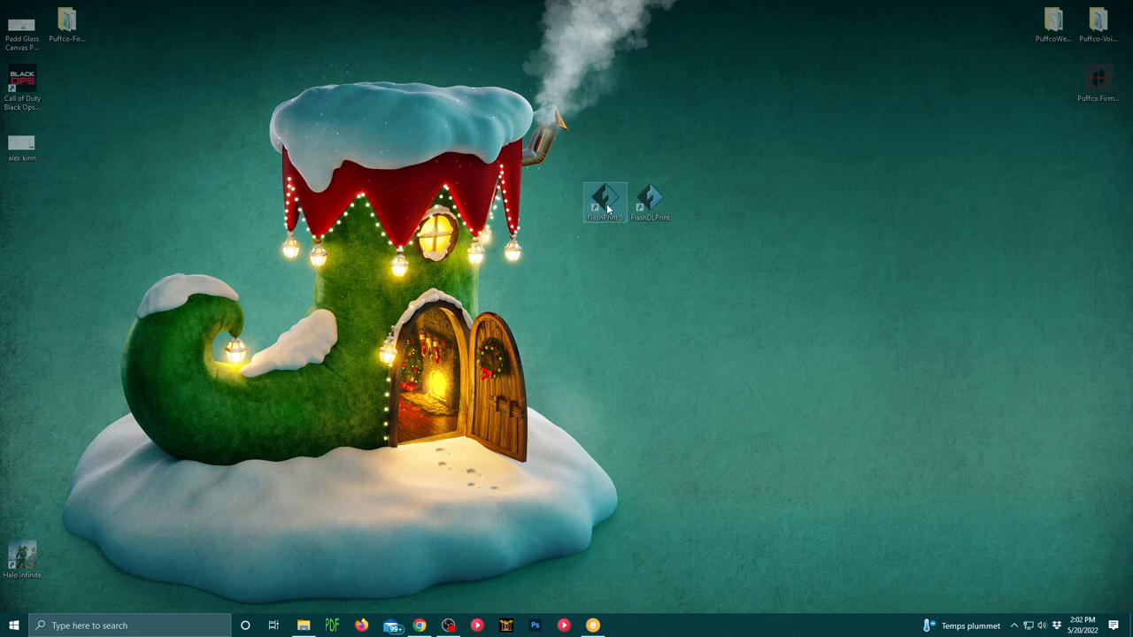
# Step: Launch FlashPrint and set the machine type to Guider II S Series
pyautogui.doubleClick(600, 193)
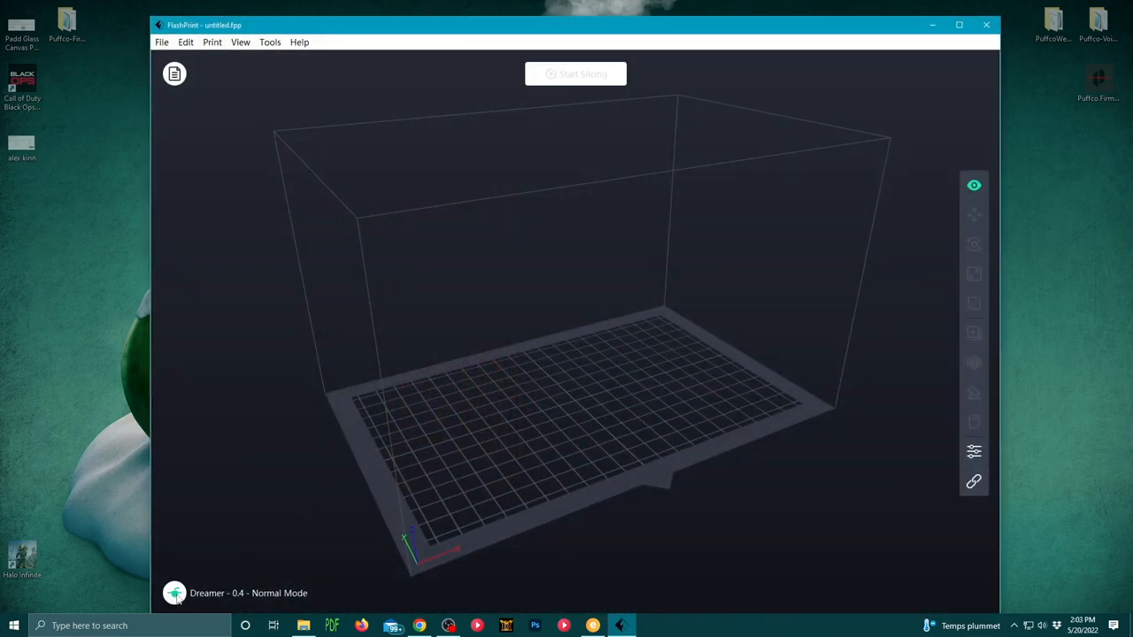
pyautogui.click(177, 593)
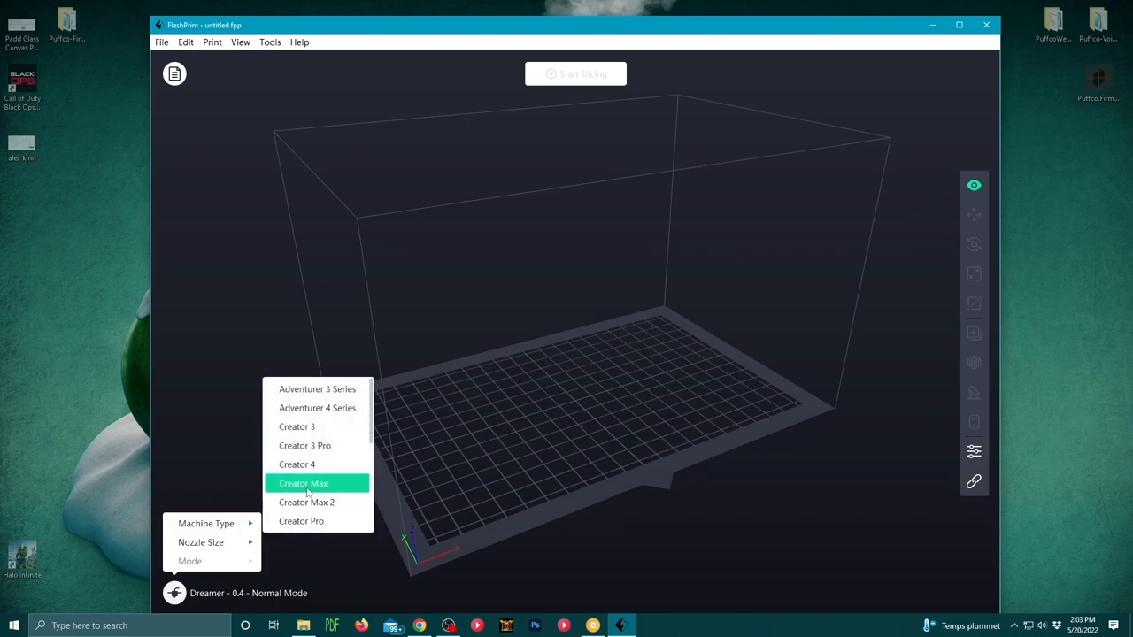
pyautogui.scroll(-3)
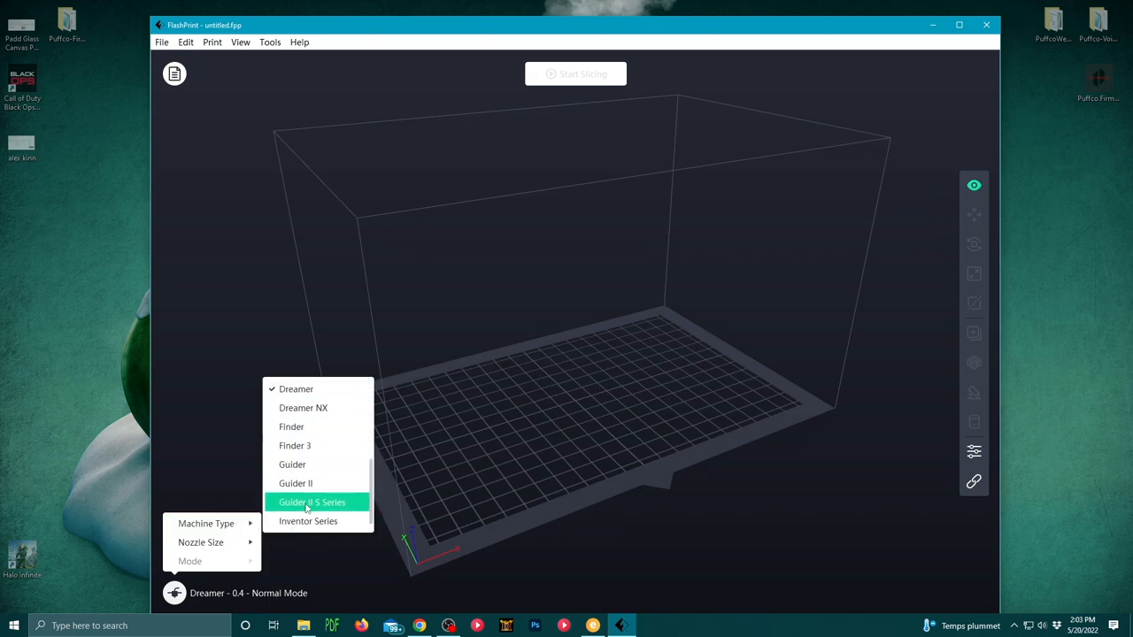
pyautogui.click(311, 503)
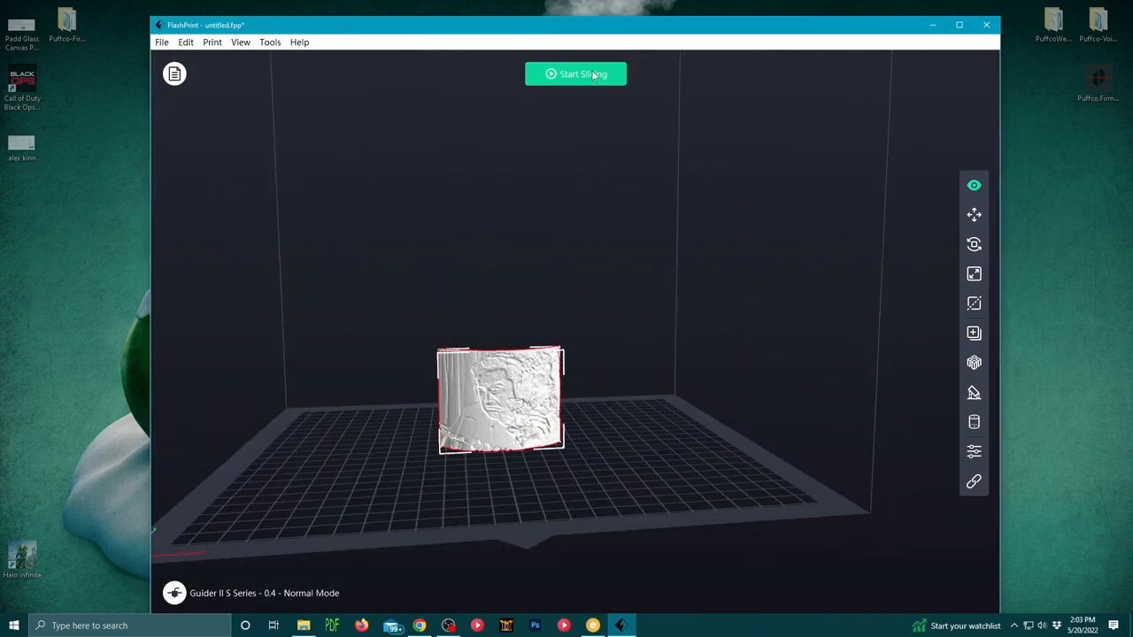
# Step: Slice the model with a 0.4 mm nozzle, Flashforge-PLA and the Standard profile
pyautogui.click(576, 75)
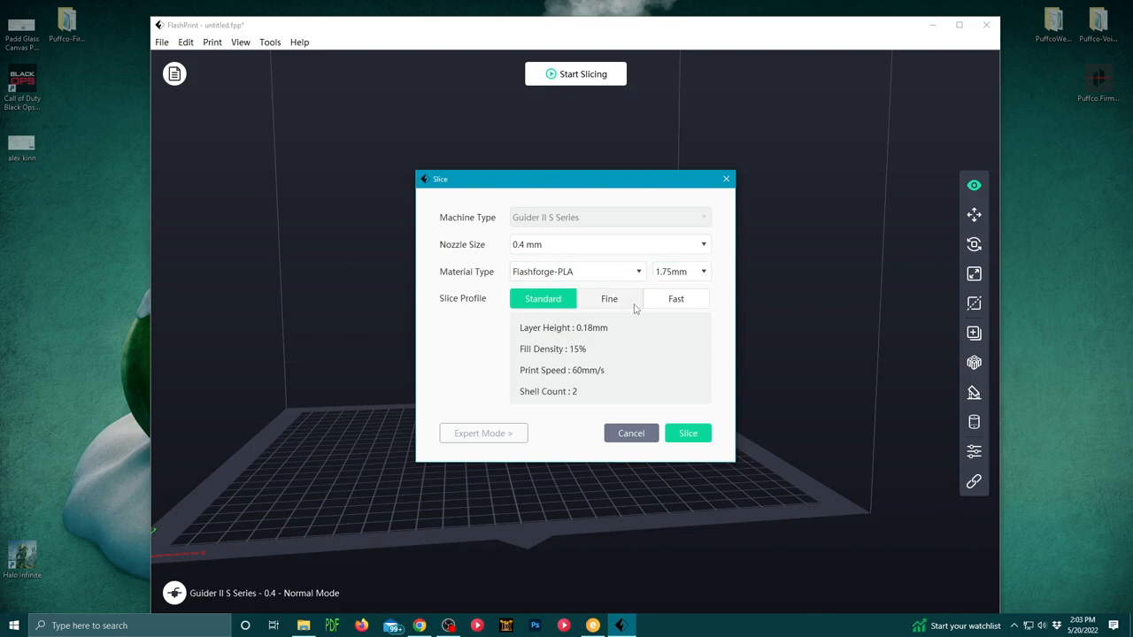
pyautogui.click(609, 244)
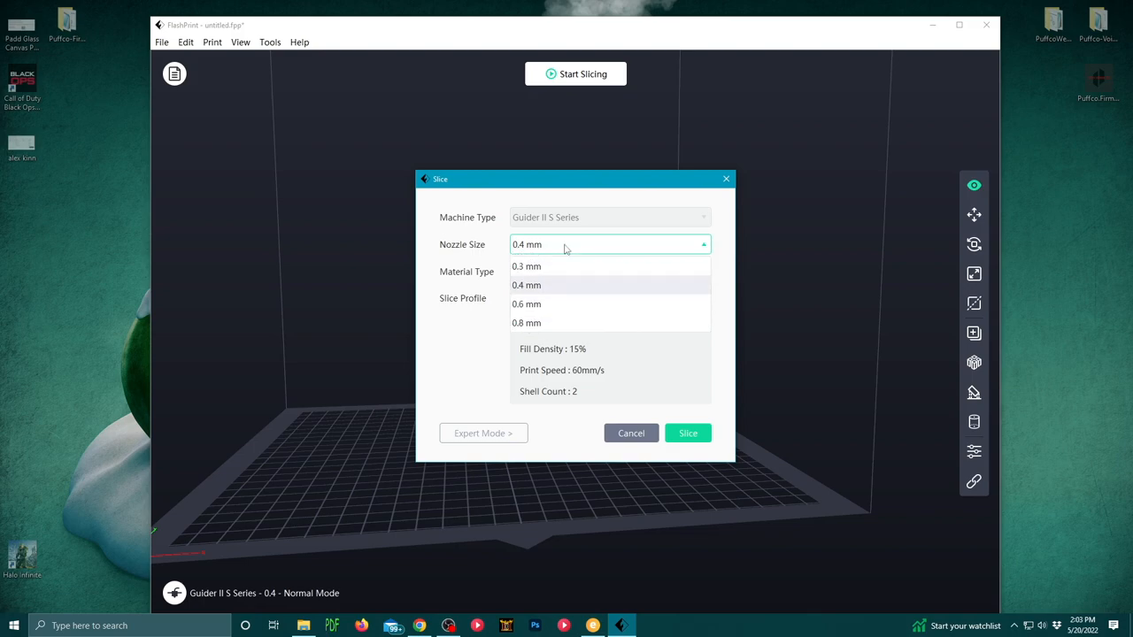
pyautogui.click(527, 285)
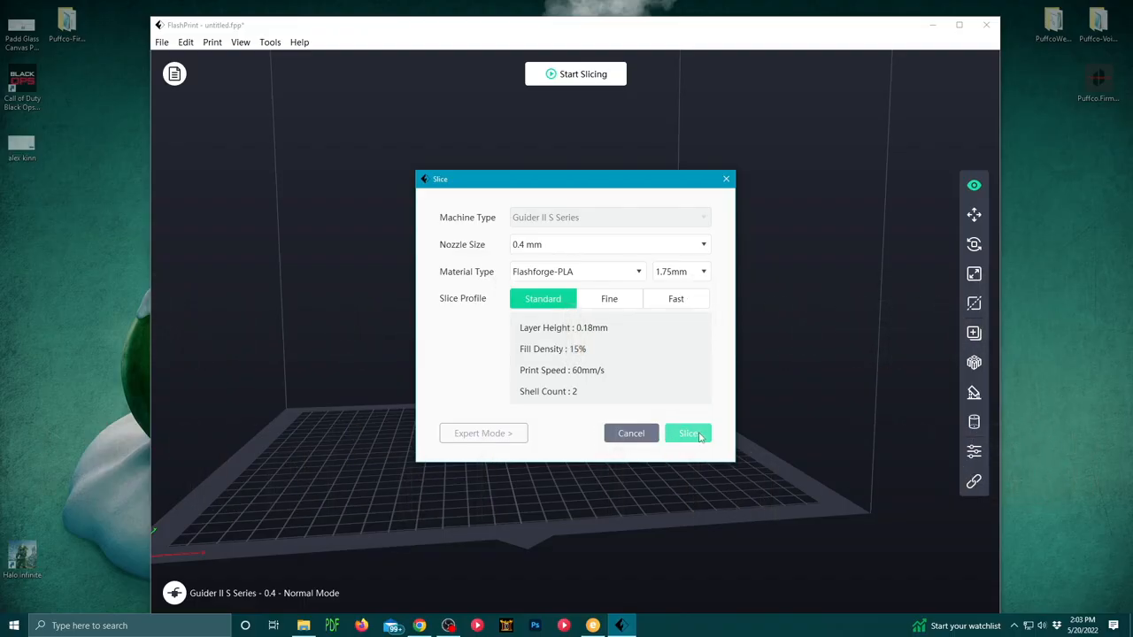
pyautogui.click(687, 432)
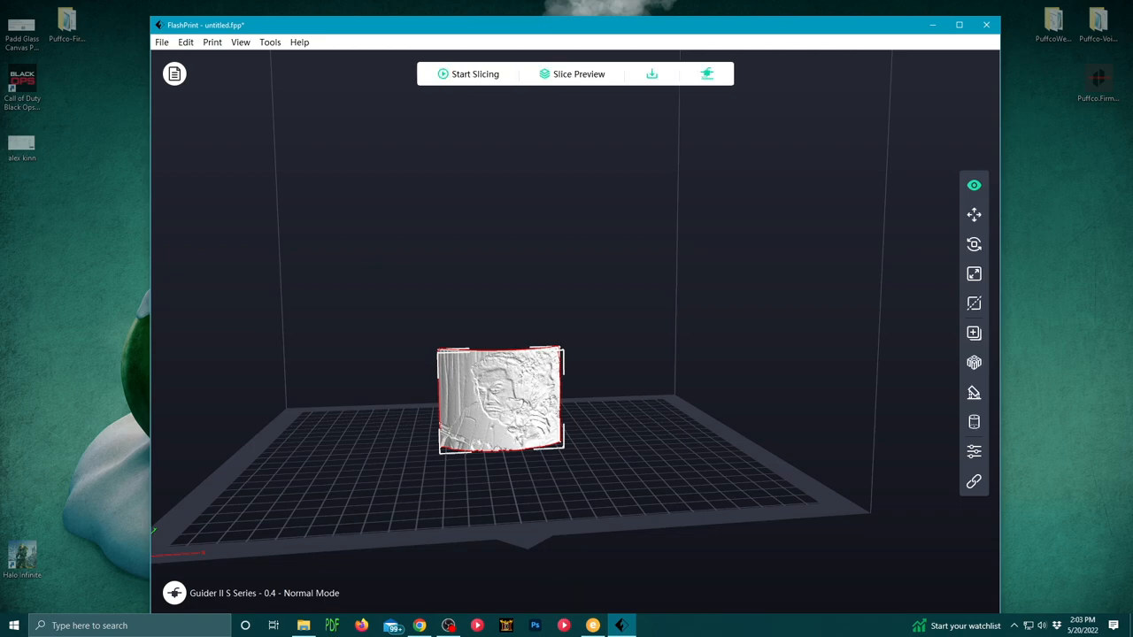
pyautogui.moveTo(655, 75)
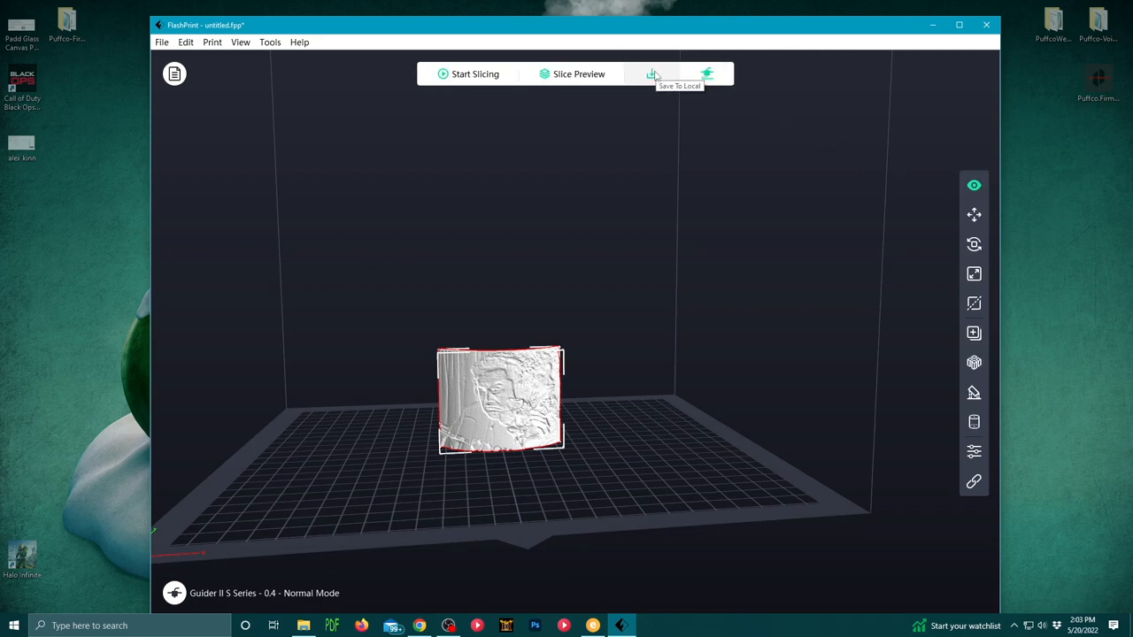
# Step: Bring up the Save to Local dialog for the sliced file
pyautogui.click(651, 74)
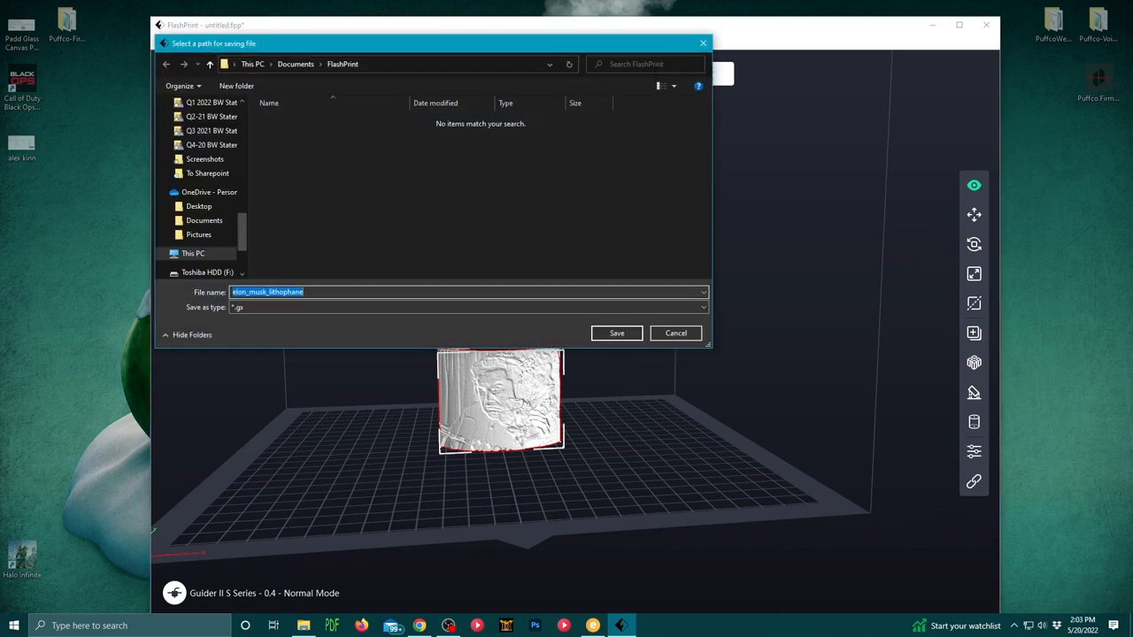